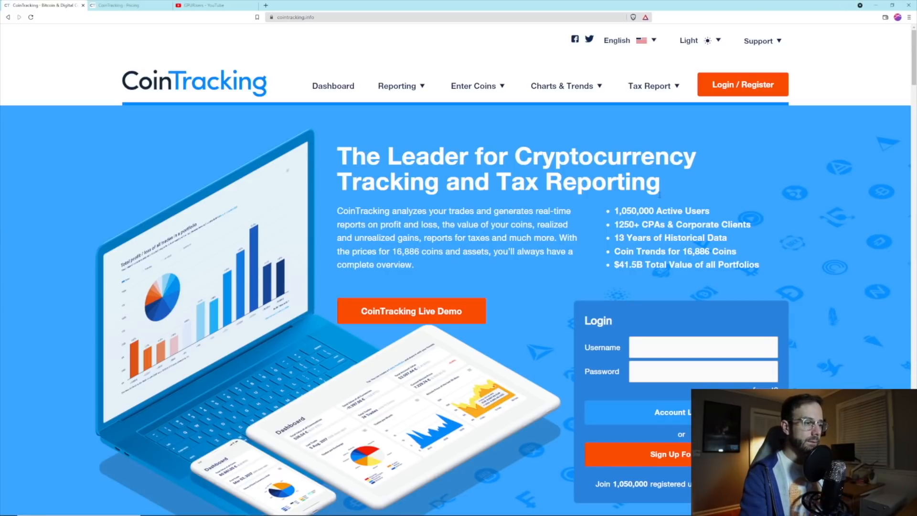
Launch the CoinTracking live demo and go to its Enter Coins page.
left_click(411, 310)
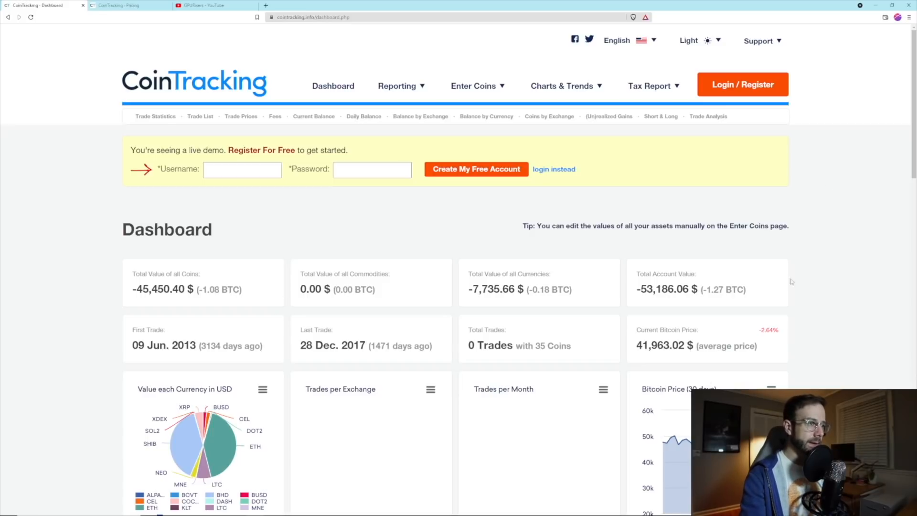
left_click(472, 85)
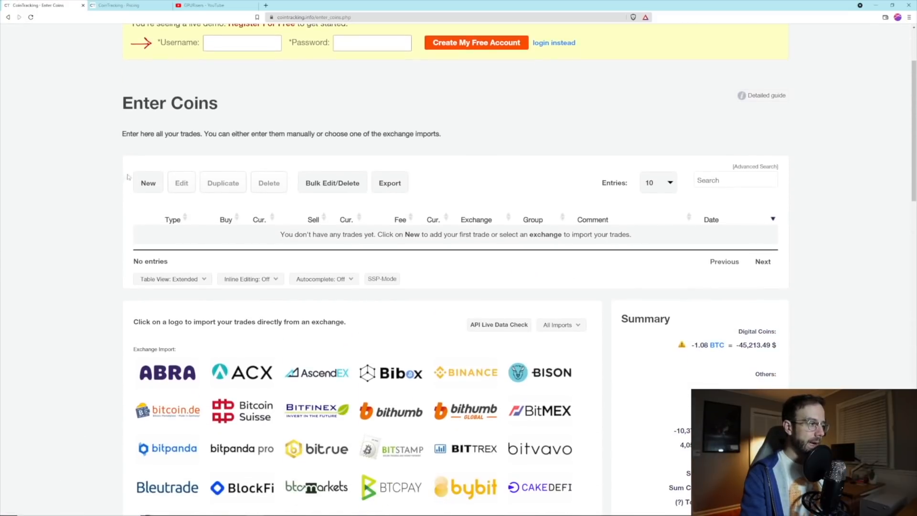
Add a manual Mining transaction of 1 ETH with the comment Ethermine.
left_click(147, 183)
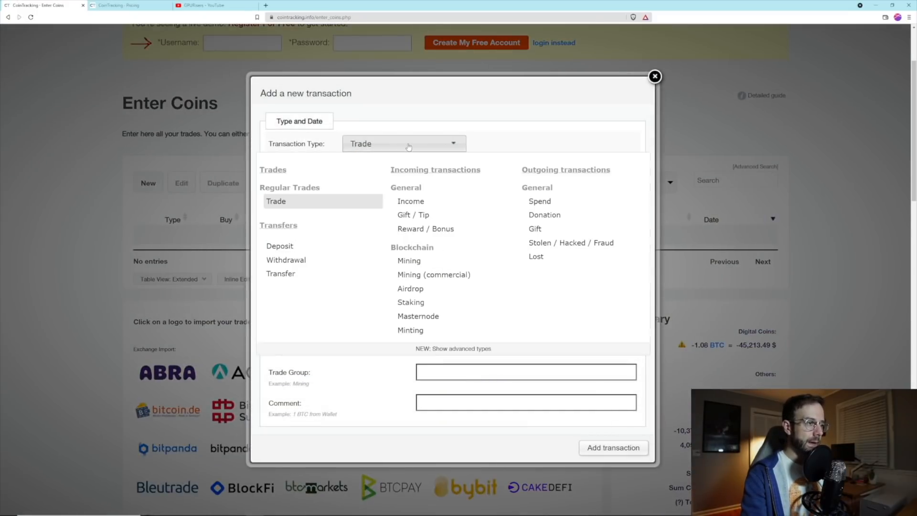
left_click(408, 260)
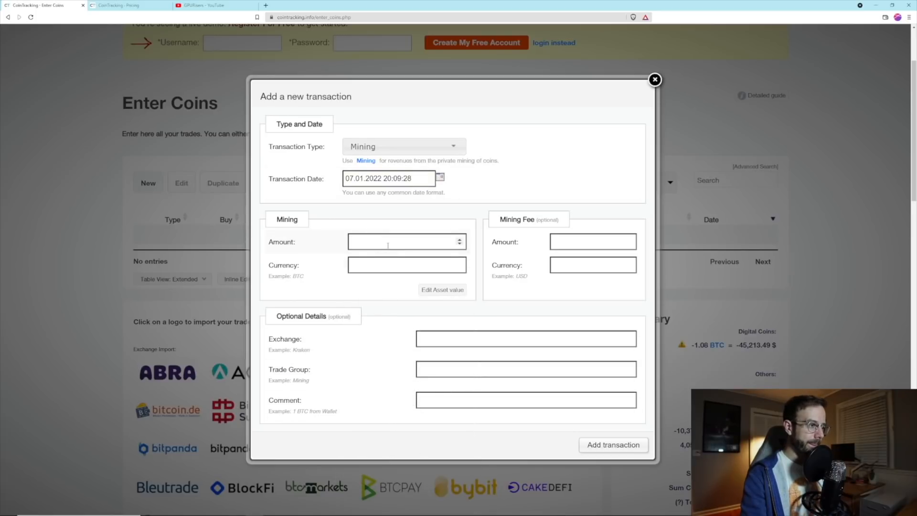
type("1")
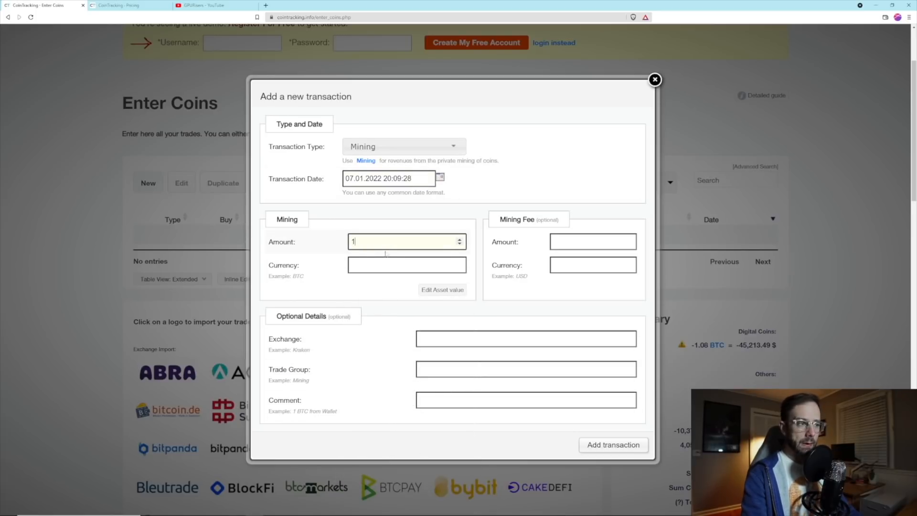
type("ETH")
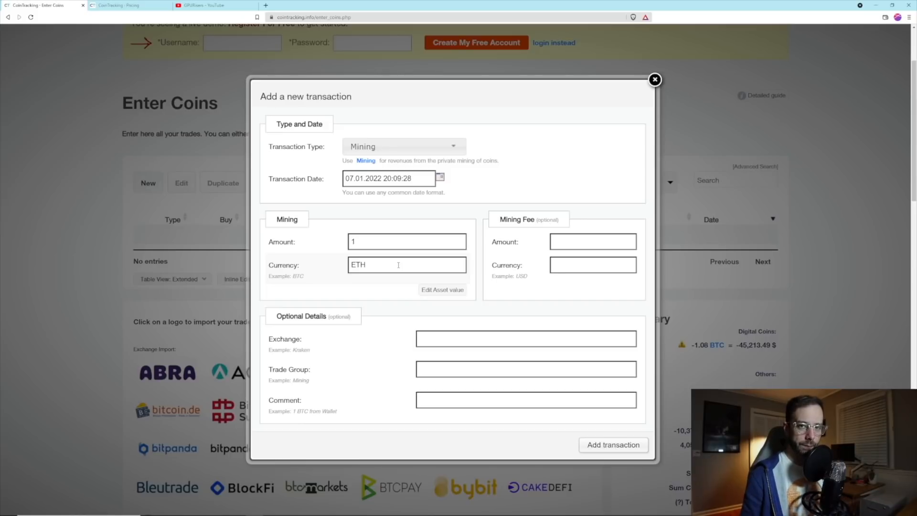
left_click(525, 400)
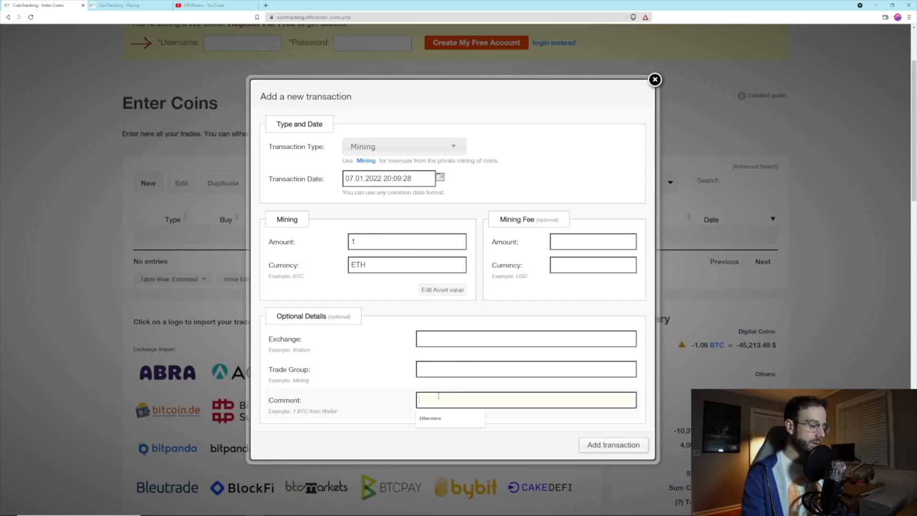
type("Ethermine")
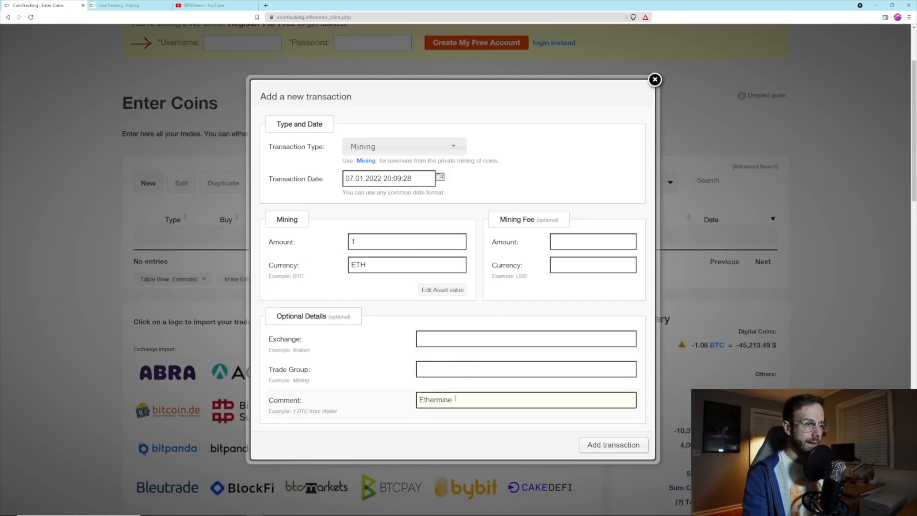
left_click(613, 444)
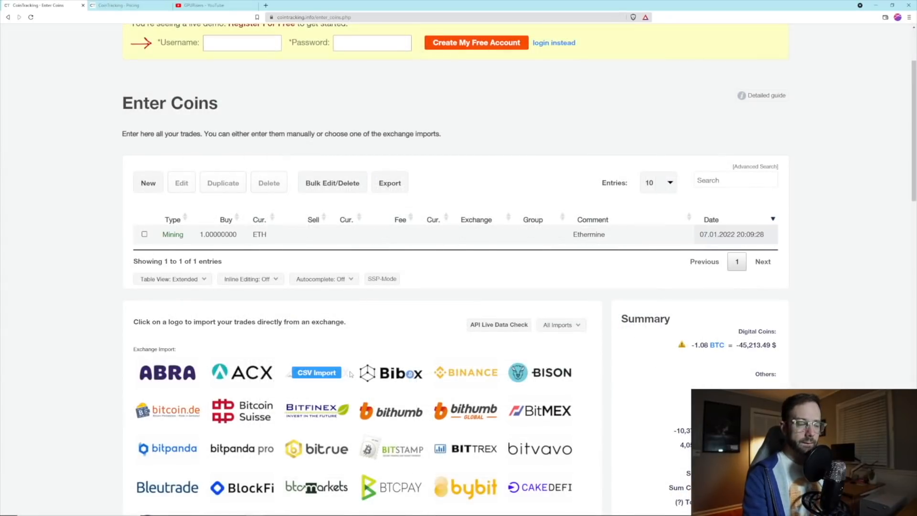
mouse_move(345, 364)
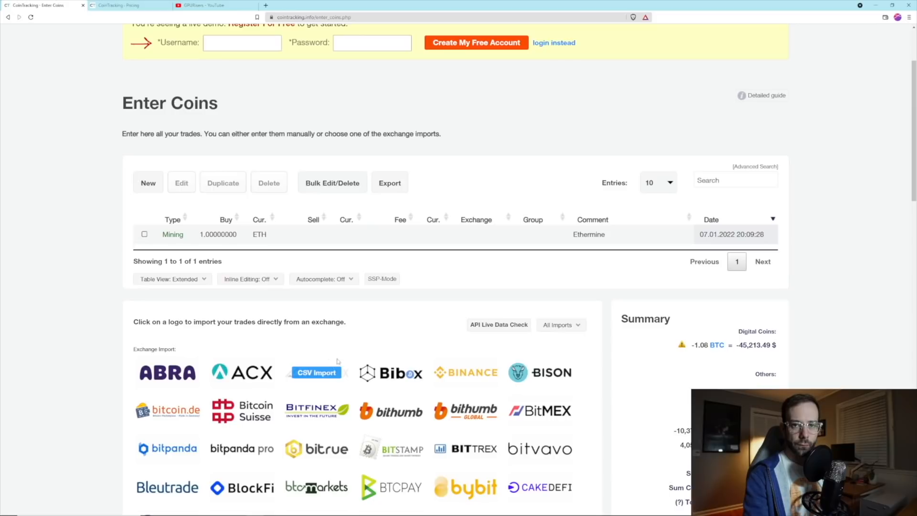
mouse_move(336, 361)
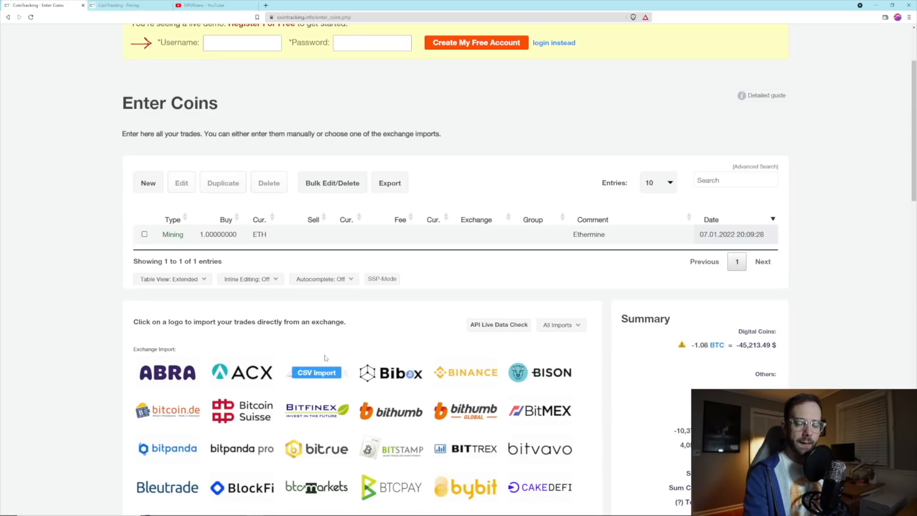
mouse_move(328, 342)
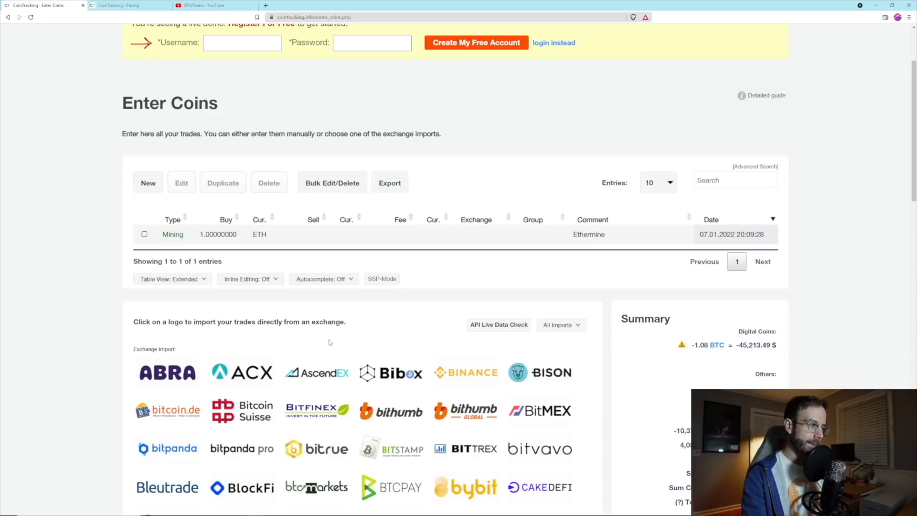
mouse_move(148, 182)
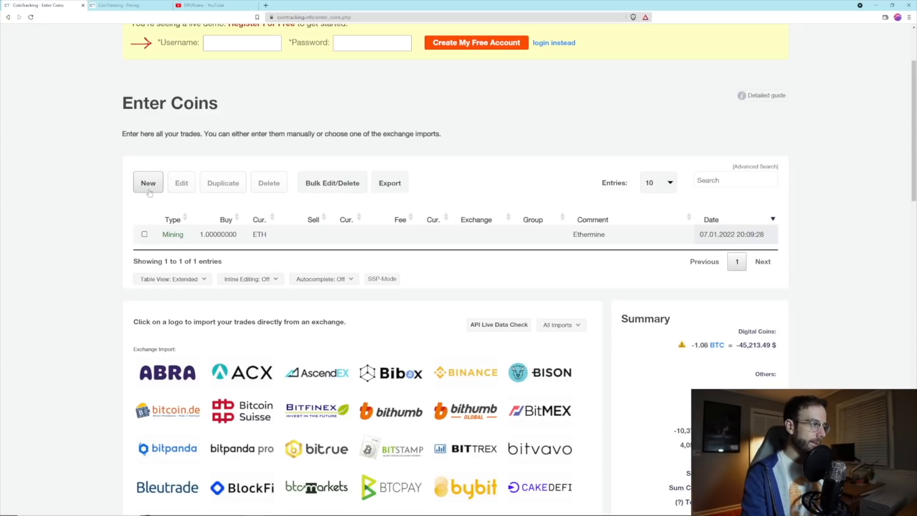
Add a Trade buying 4000 USD for 1 ETH with a 0.0001 ETH fee on Coinbase.
left_click(147, 182)
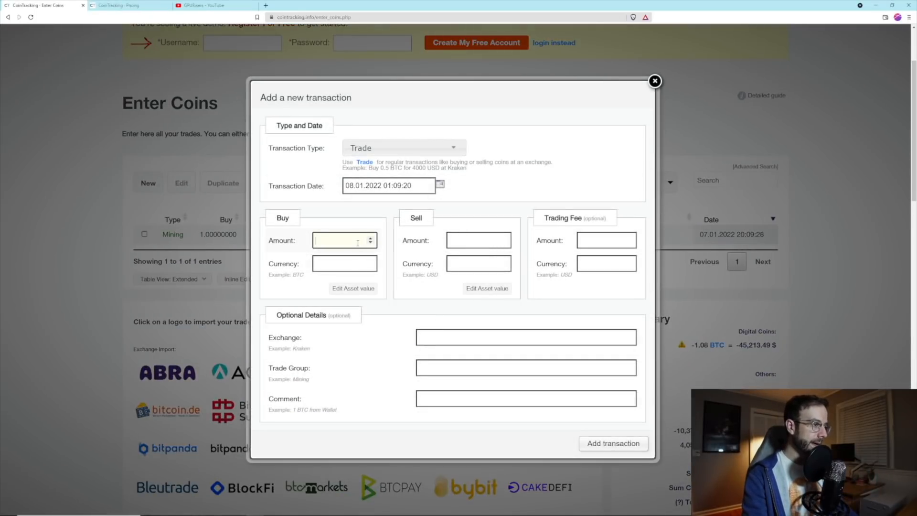
type("4000")
left_click(478, 264)
type("ETH")
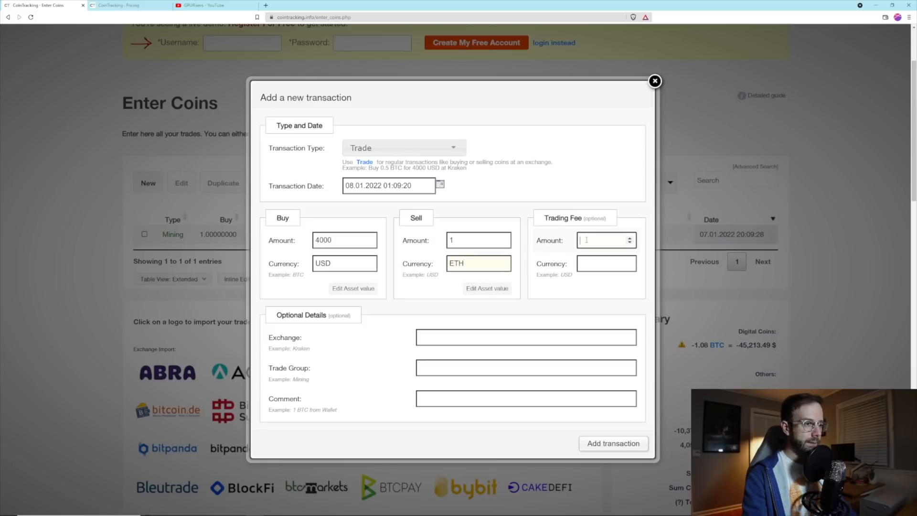
type(".0001")
left_click(606, 264)
type("ETH")
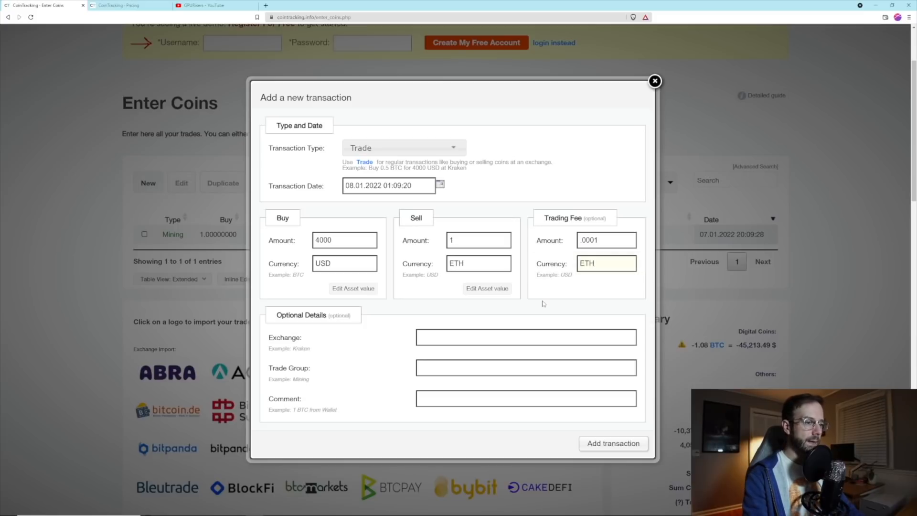
type("Coinba")
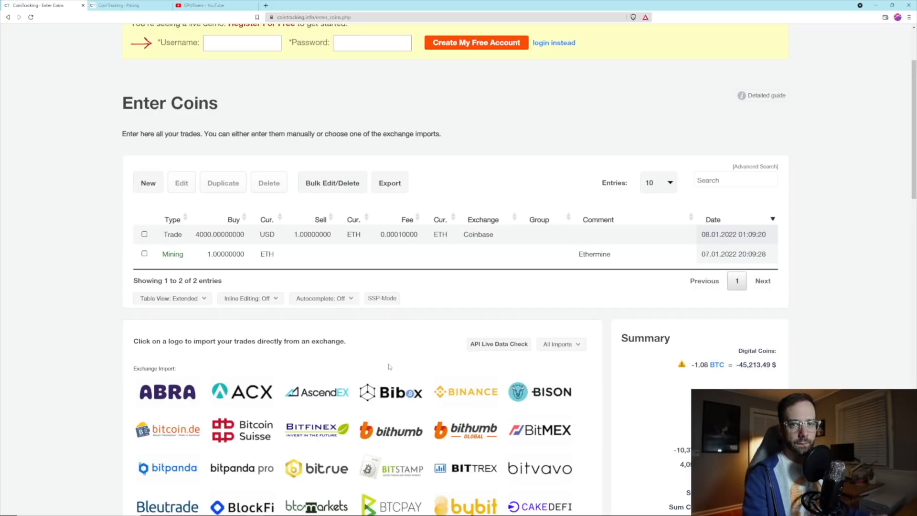
scroll("down", 3)
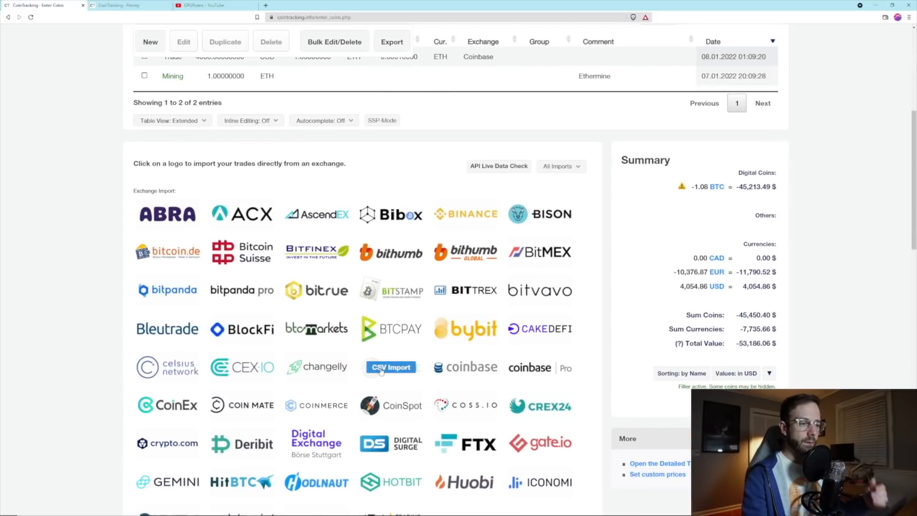
scroll("down", 3)
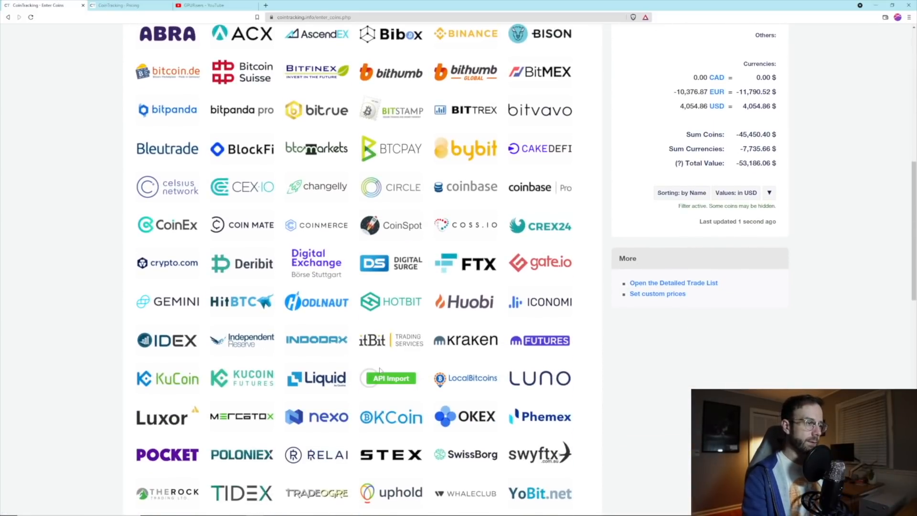
scroll("down", 3)
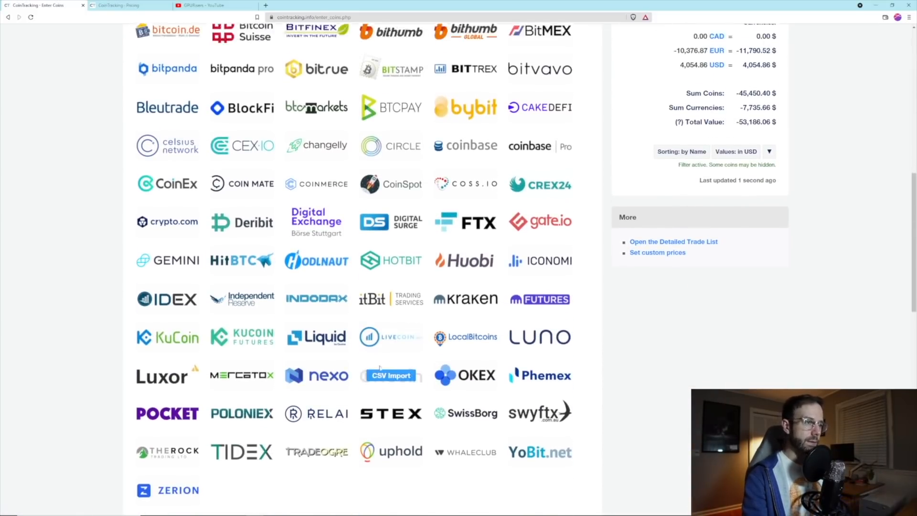
View the Coinbase API Import page and its setup instructions.
left_click(465, 145)
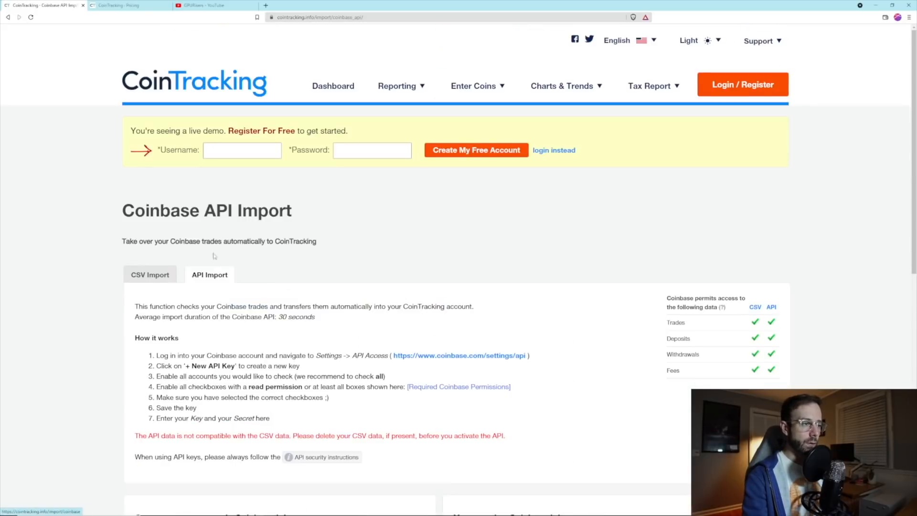
scroll("down", 3)
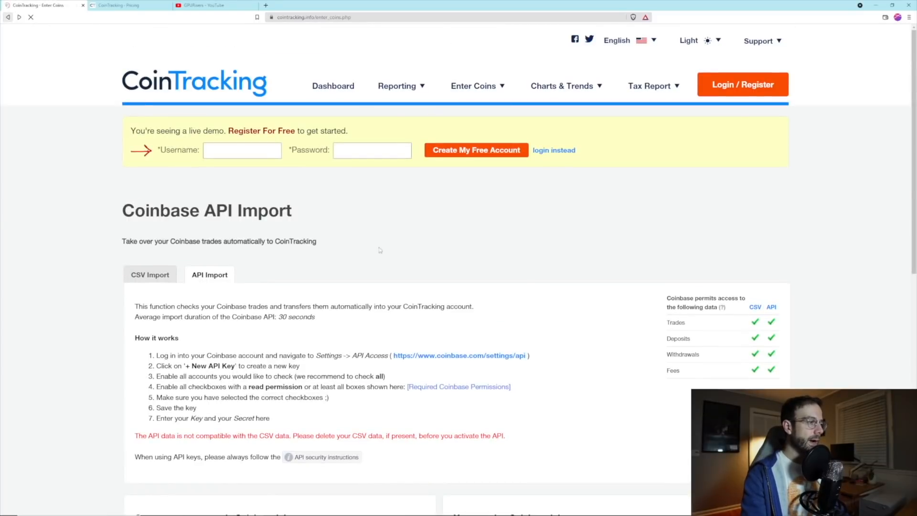
Scroll through the wallet, legacy and CSV import sections and back to the trade list.
scroll("down", 3)
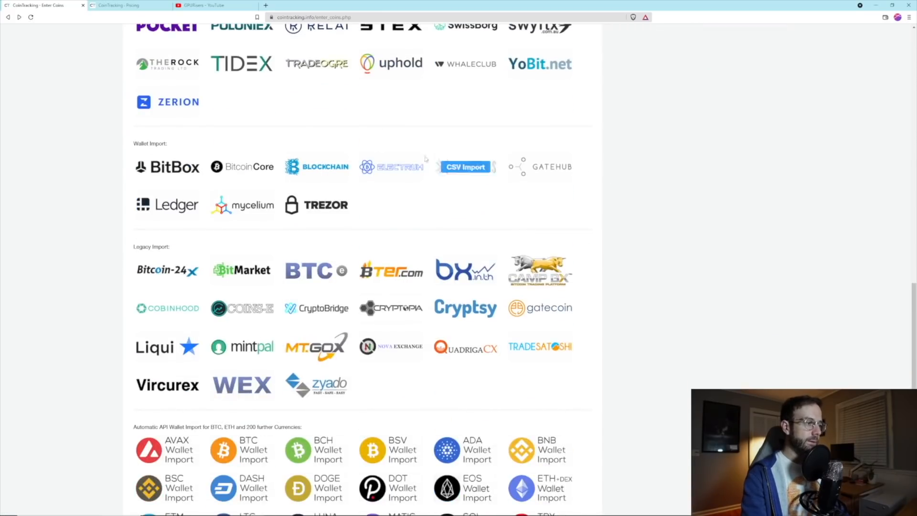
scroll("down", 3)
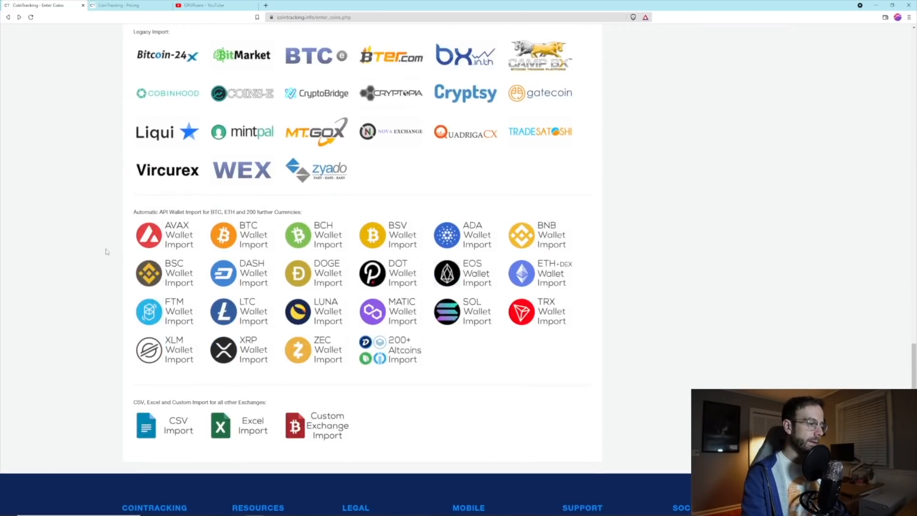
scroll("down", 3)
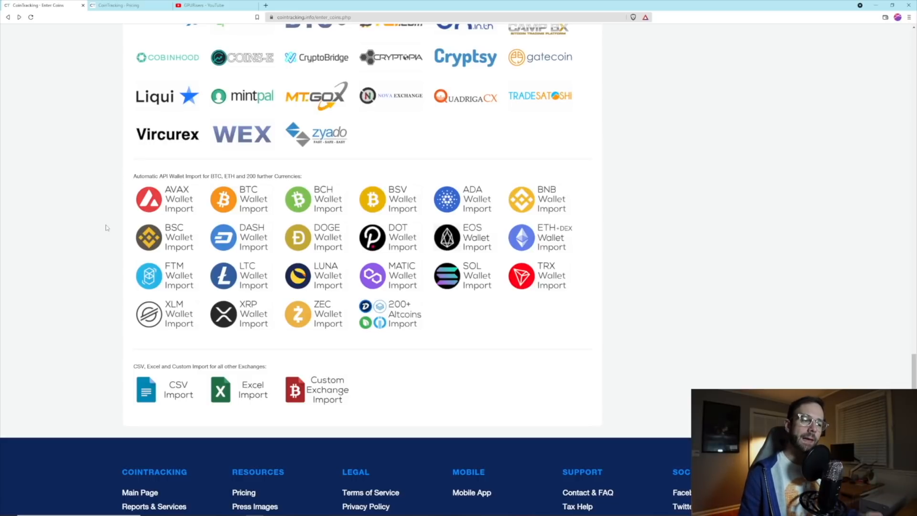
scroll("up", 3)
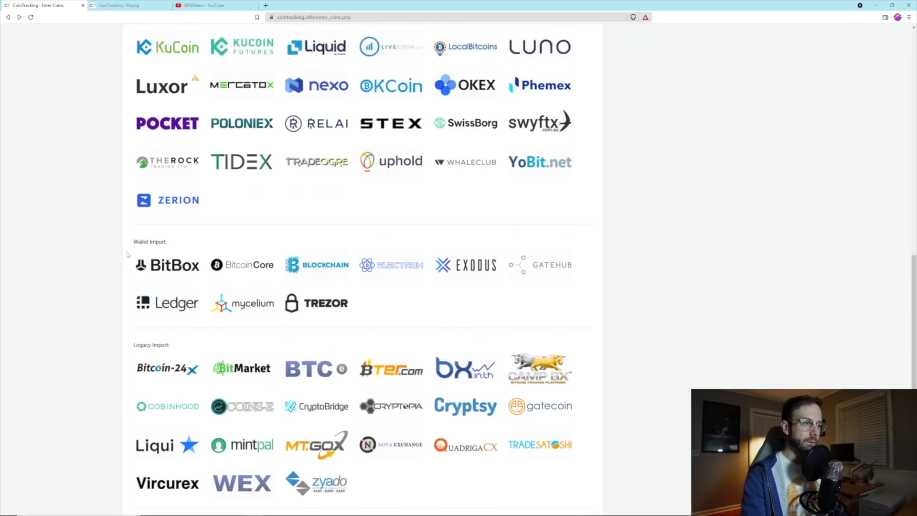
scroll("up", 3)
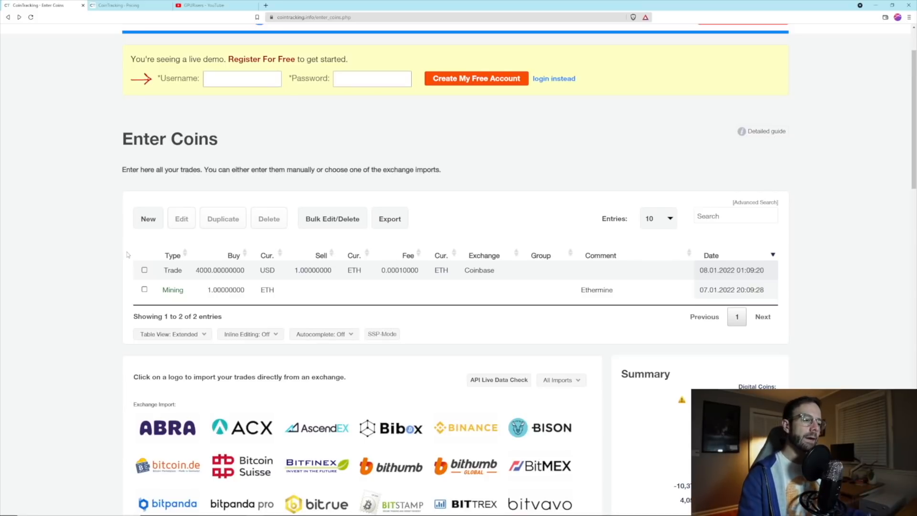
scroll("up", 3)
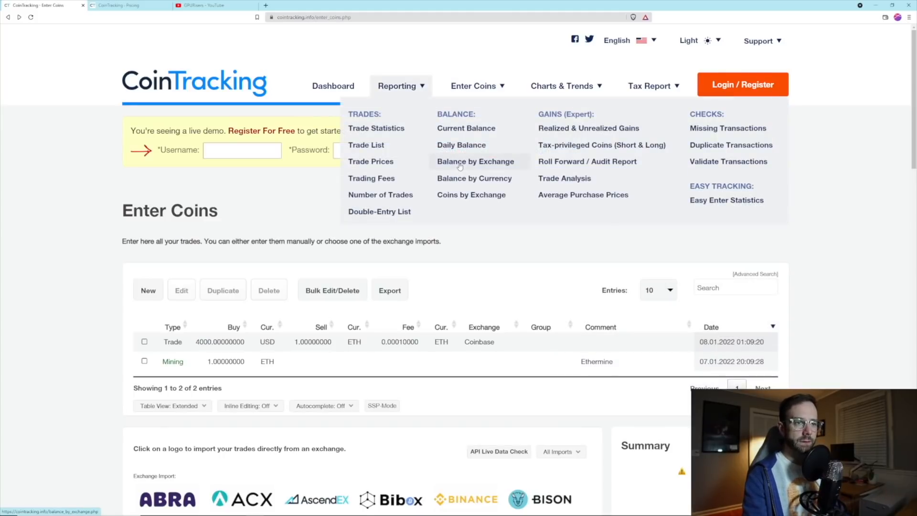
mouse_move(731, 144)
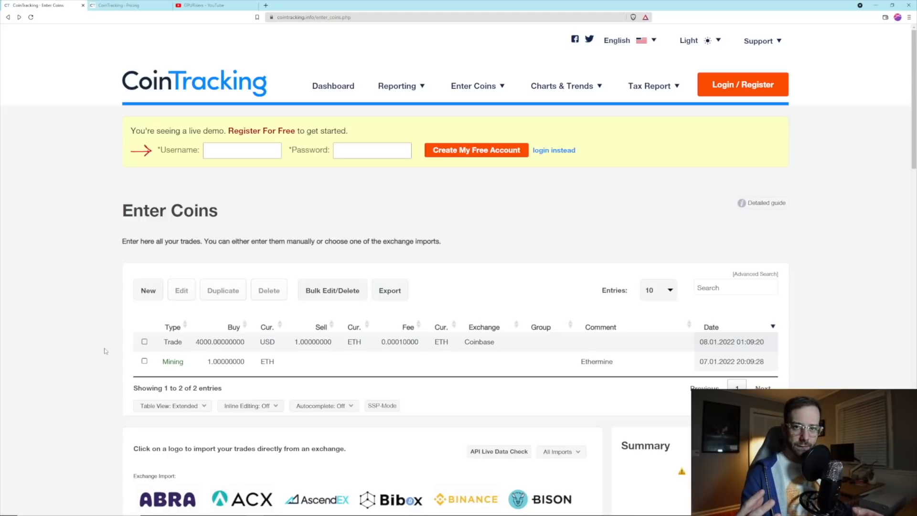
mouse_move(183, 382)
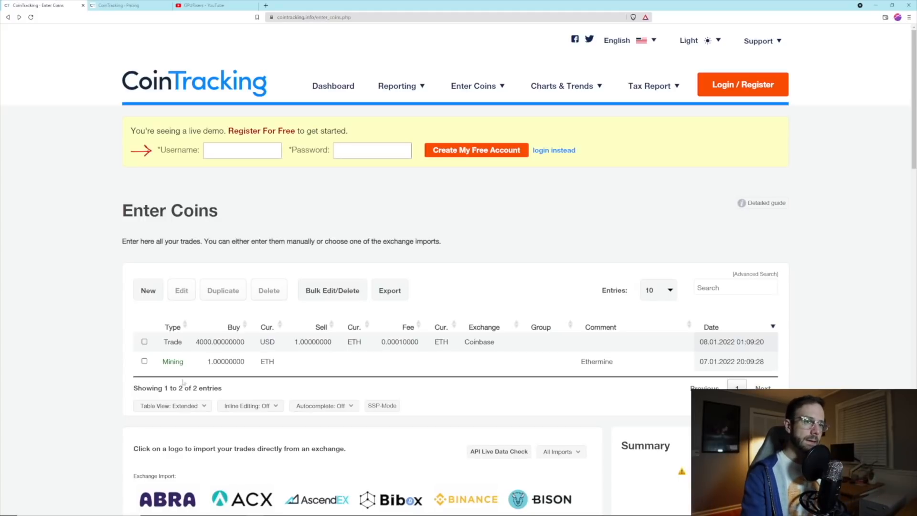
Set the new tax report to United States, LIFO, calculating both tax and gain.
left_click(648, 85)
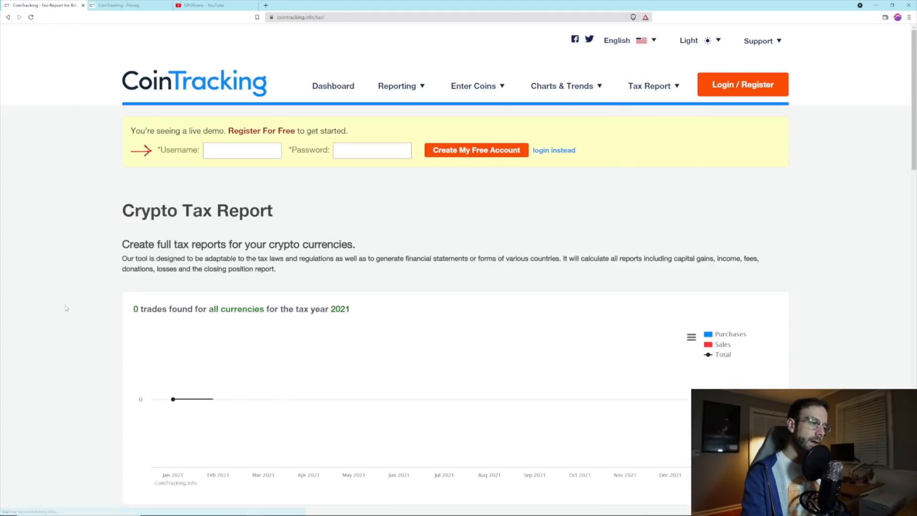
scroll("down", 3)
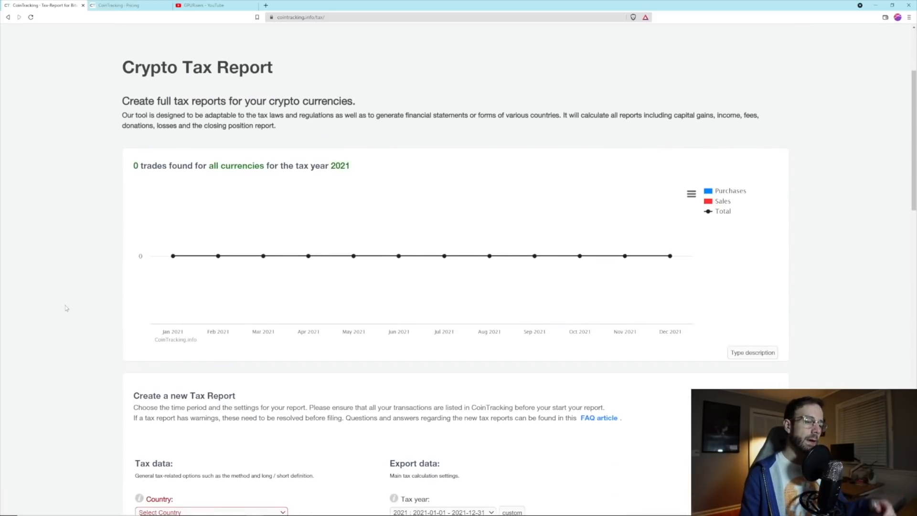
scroll("down", 3)
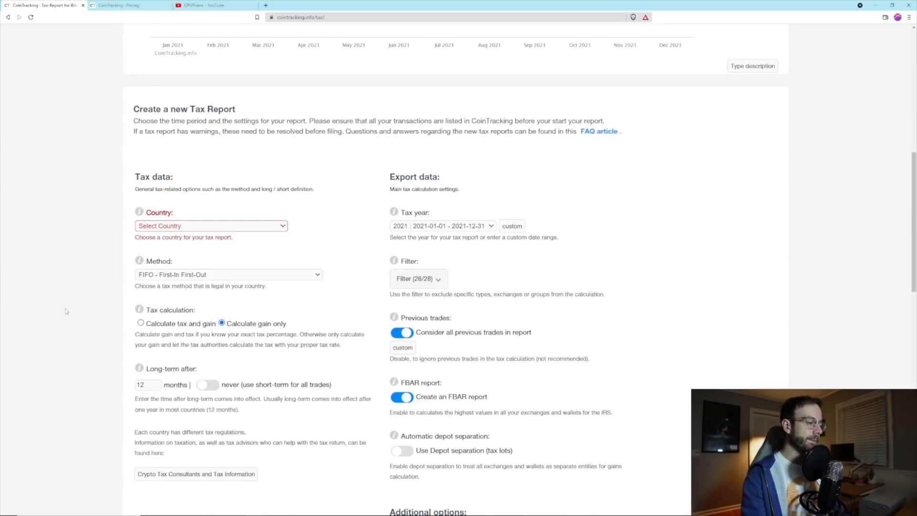
scroll("down", 3)
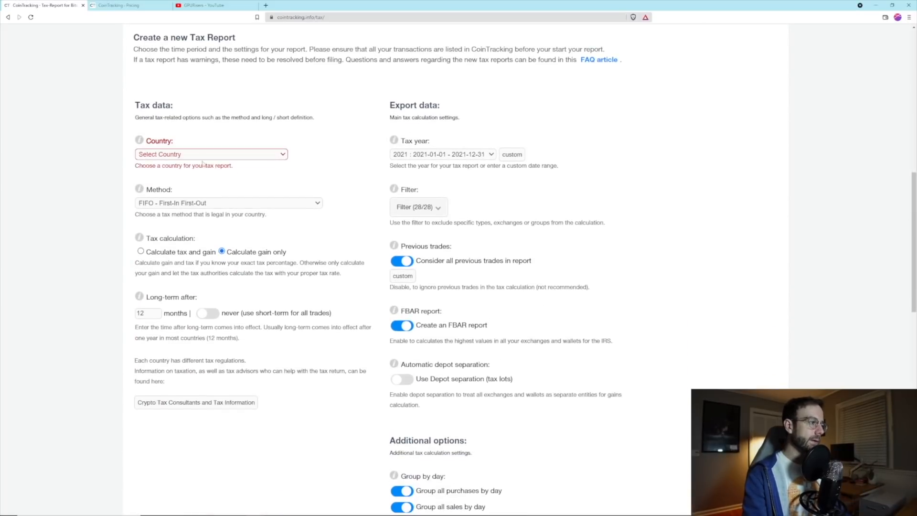
left_click(210, 154)
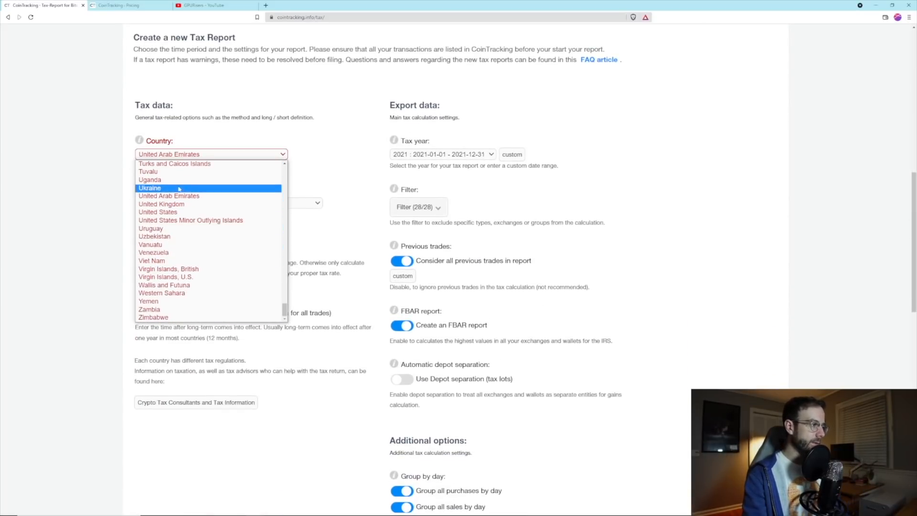
left_click(157, 212)
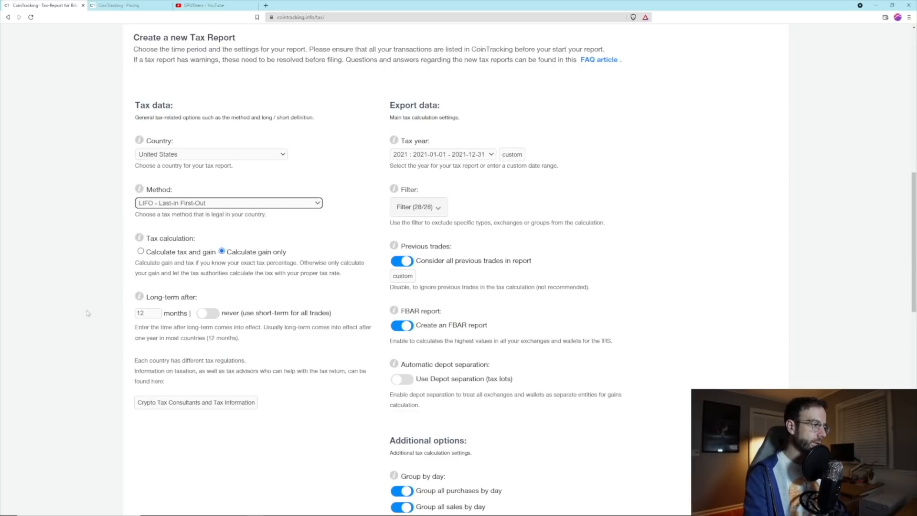
left_click(141, 251)
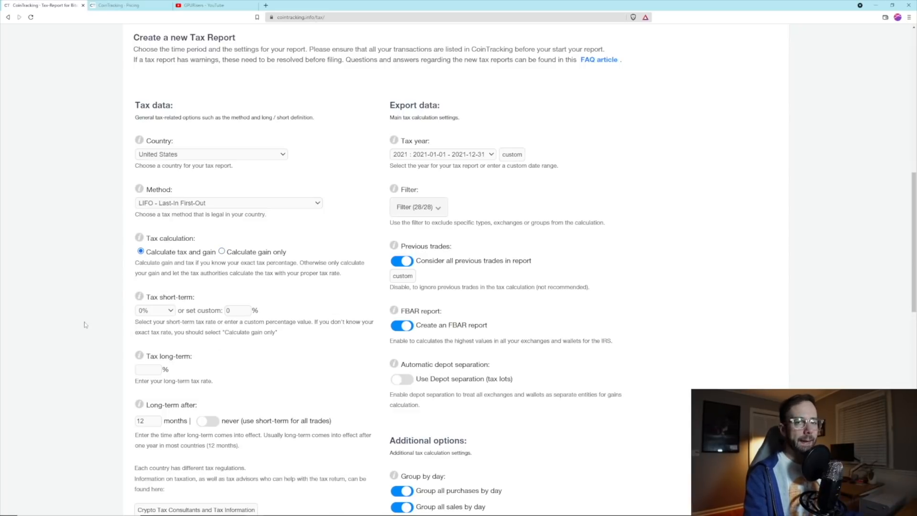
scroll("down", 3)
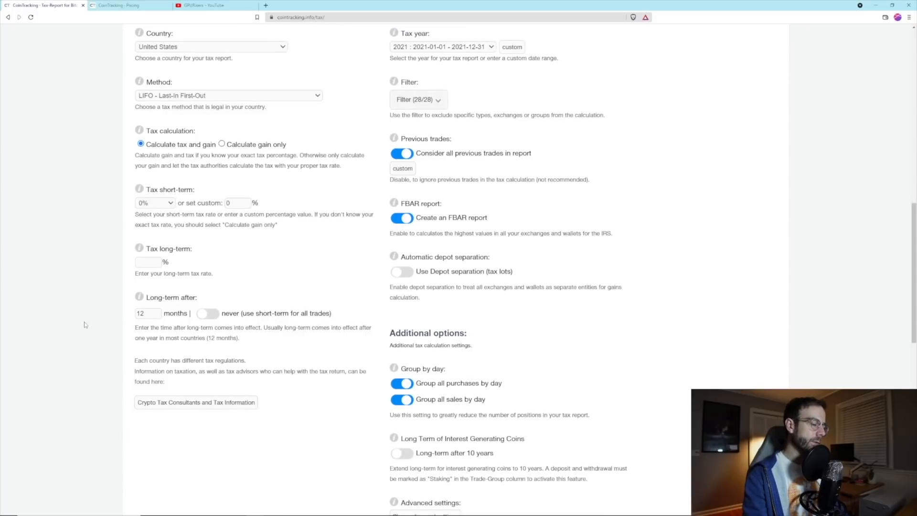
scroll("up", 3)
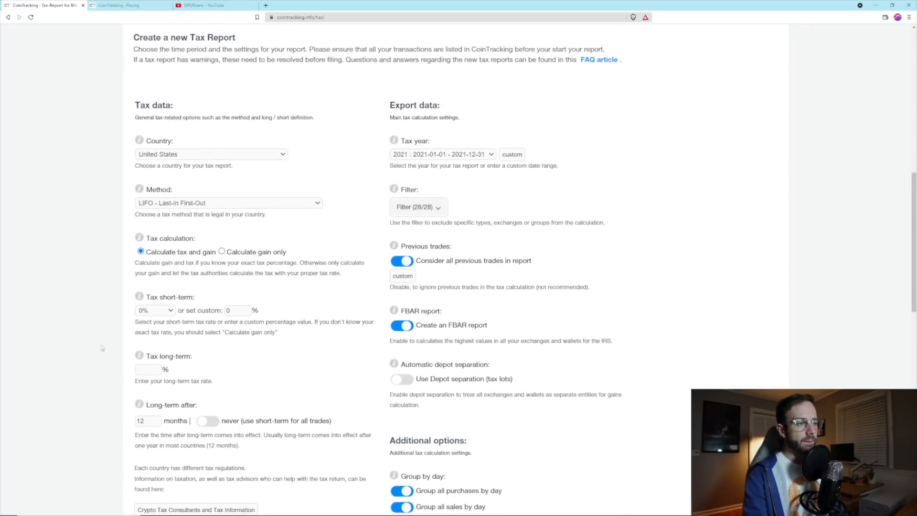
scroll("down", 3)
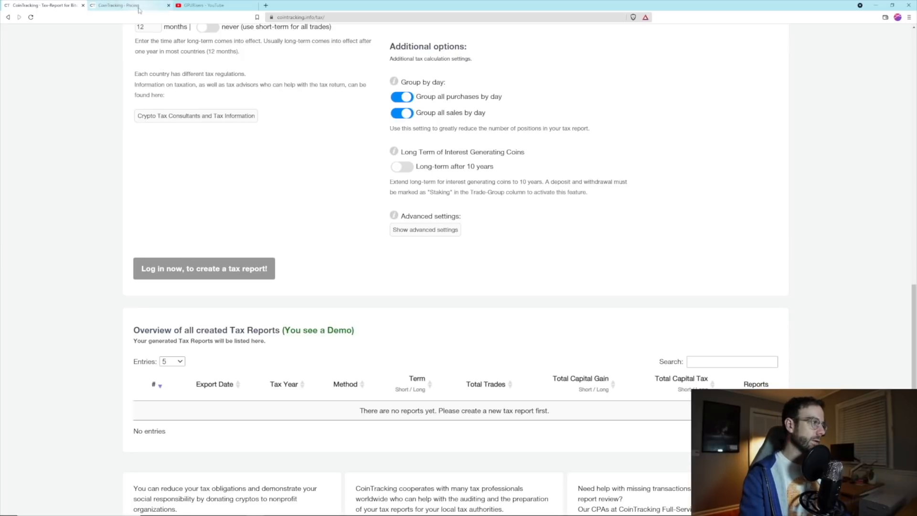
Review the Pro plan's transaction limit and show plan prices in USD.
left_click(129, 6)
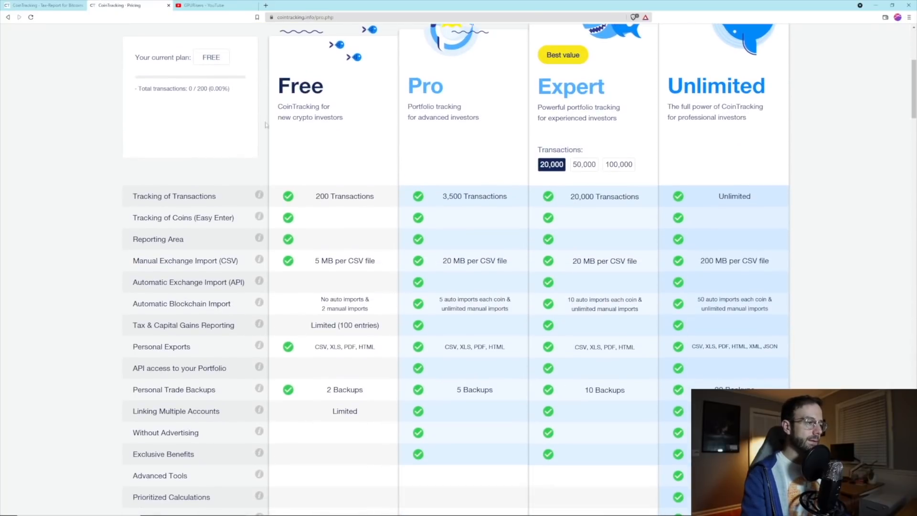
double_click(345, 196)
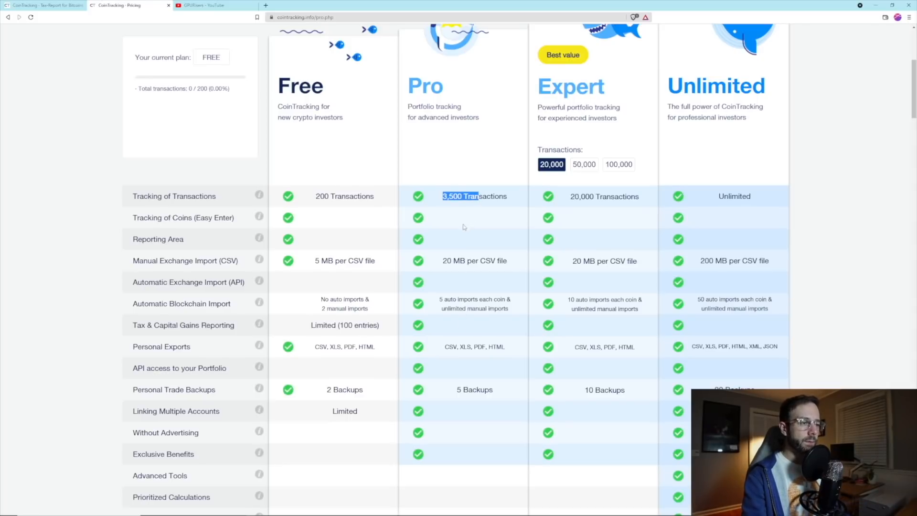
scroll("down", 3)
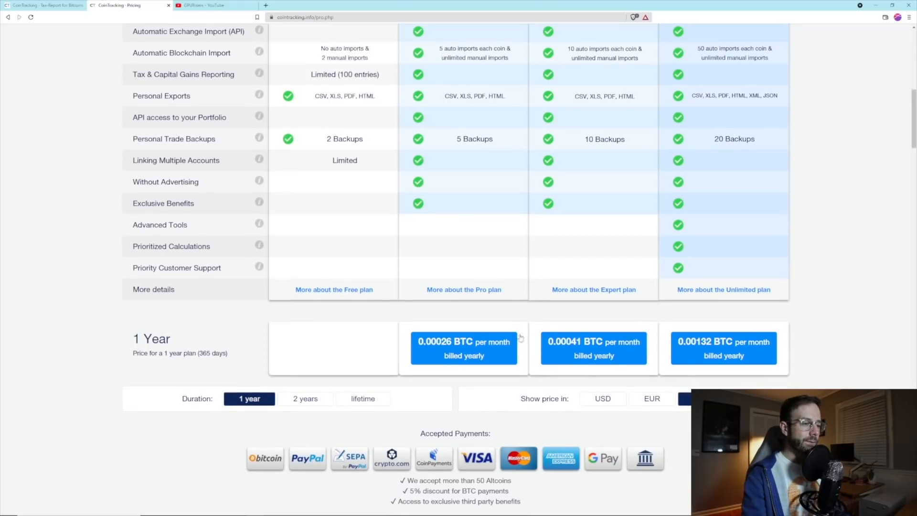
left_click(603, 399)
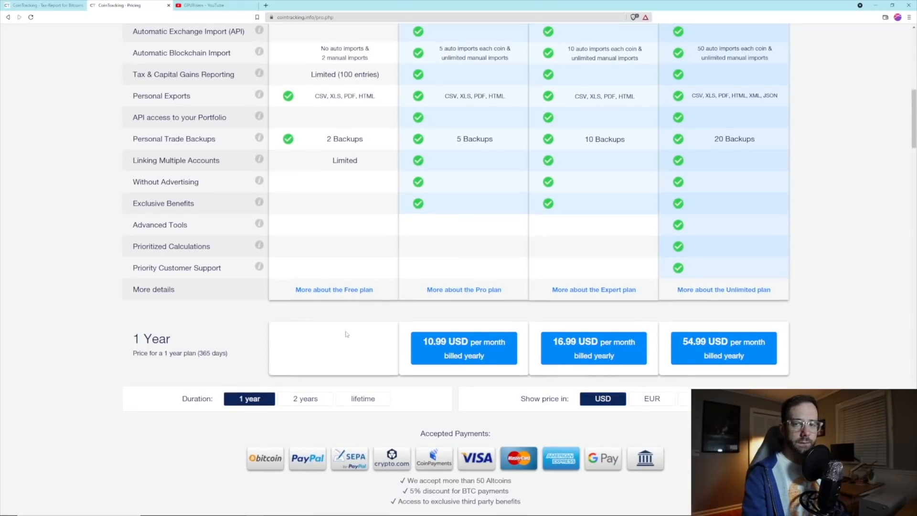
scroll("up", 3)
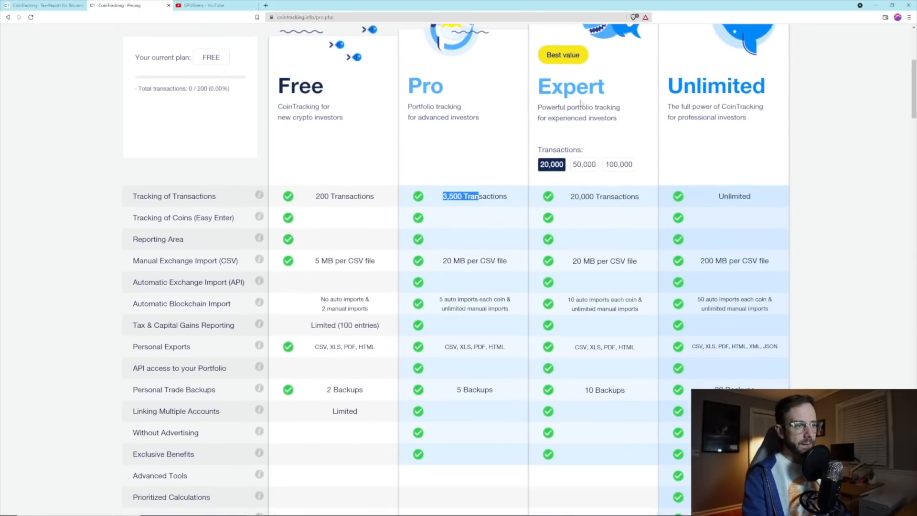
mouse_move(559, 209)
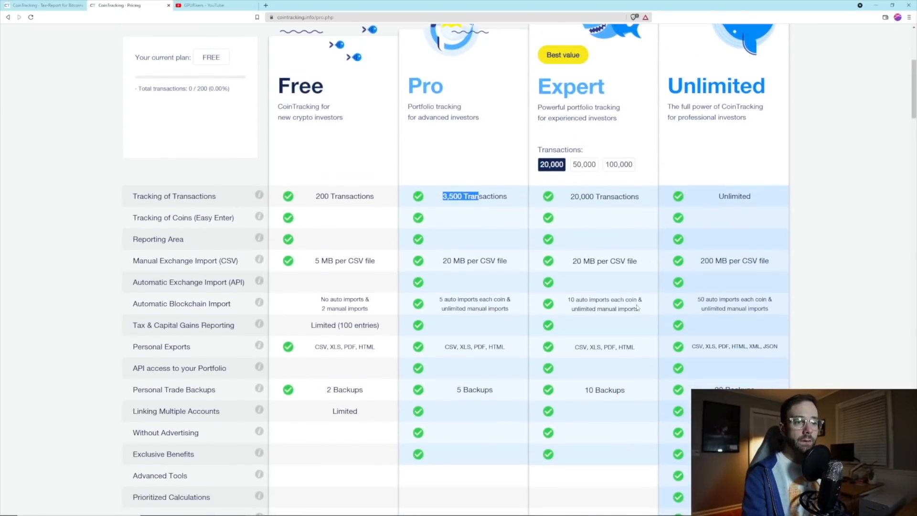
Compare 2-year and lifetime plan prices, ending on 1-year prices in BTC.
scroll("down", 3)
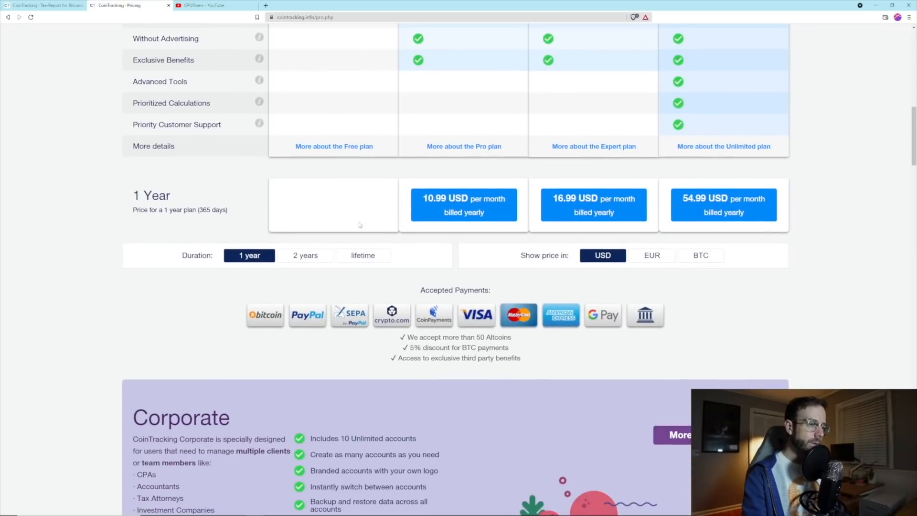
left_click(304, 255)
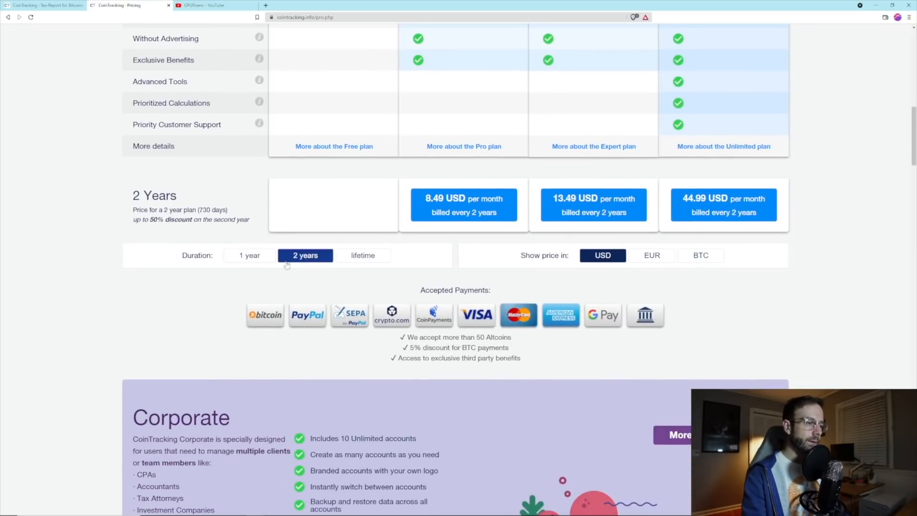
left_click(362, 255)
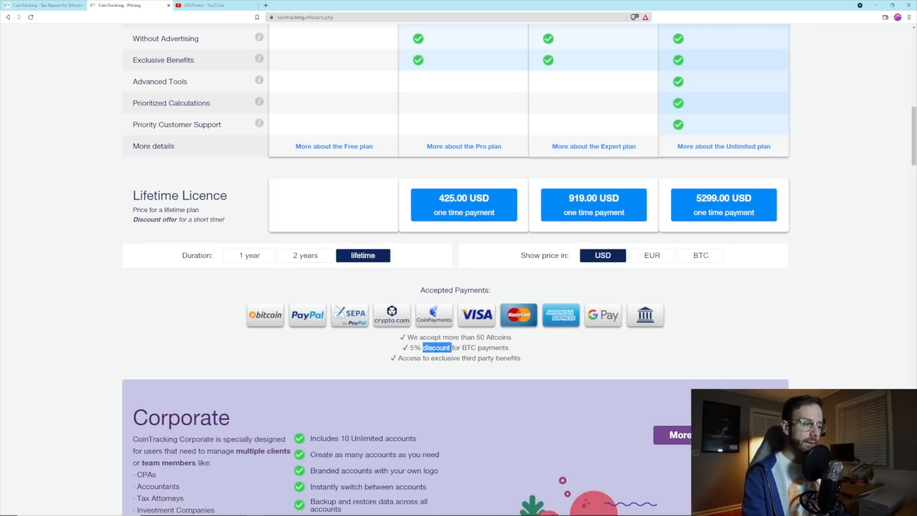
left_click(700, 255)
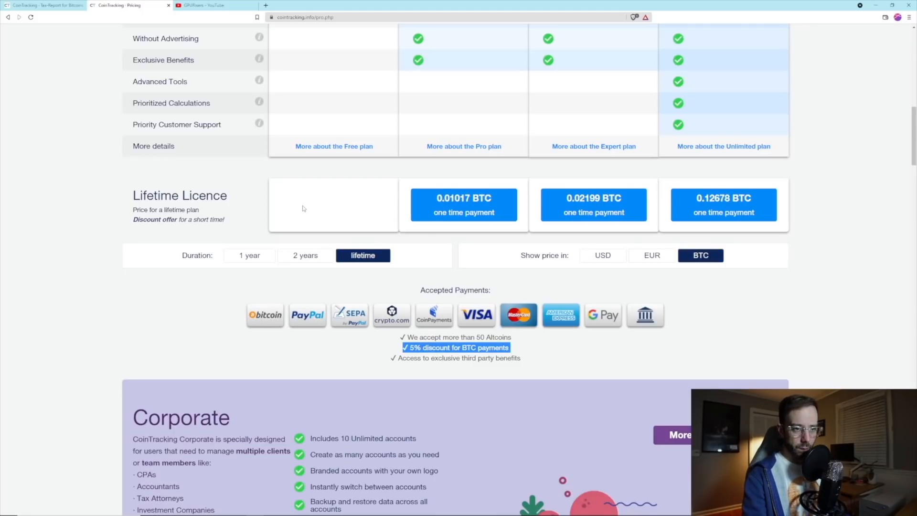
left_click(248, 255)
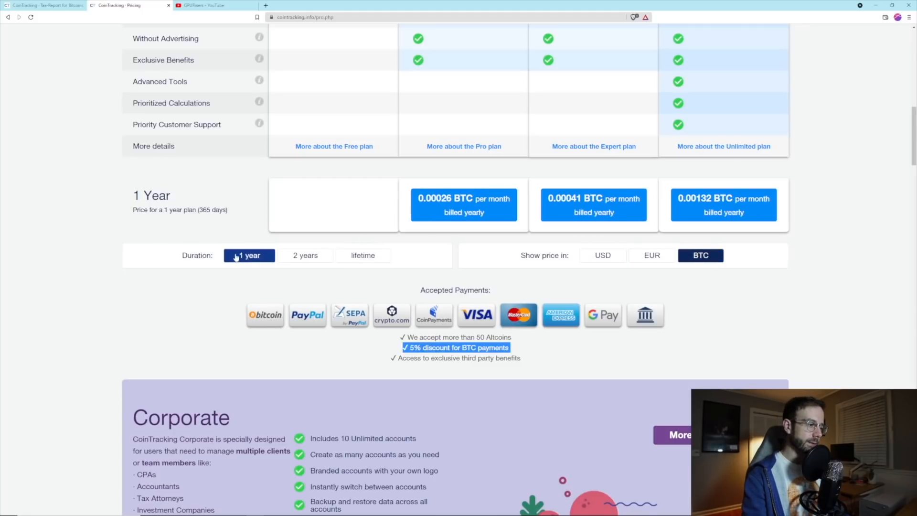
scroll("up", 3)
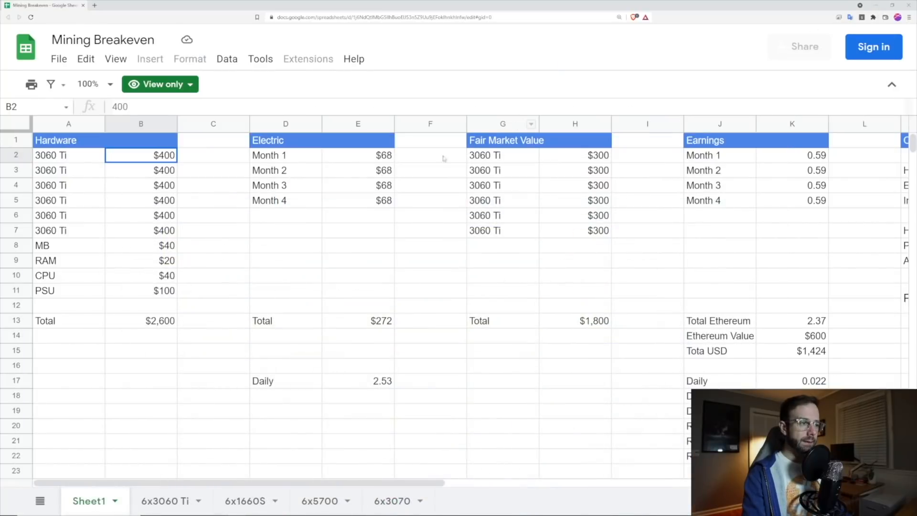
mouse_move(350, 182)
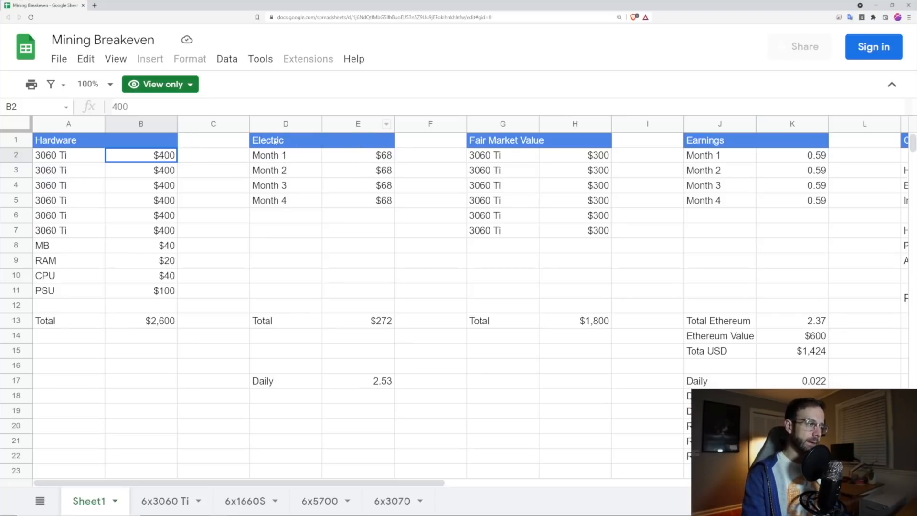
Select the Electric cost table heading in the Mining Breakeven sheet.
left_click(285, 140)
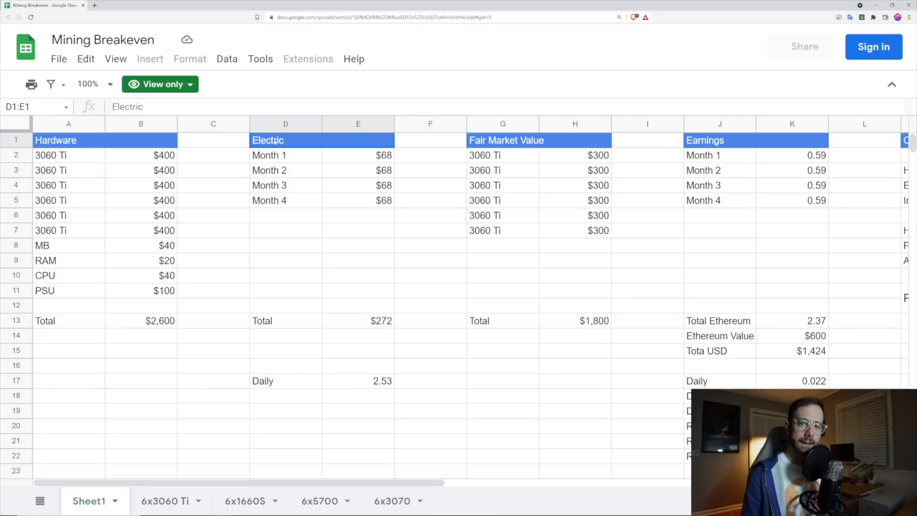
mouse_move(631, 41)
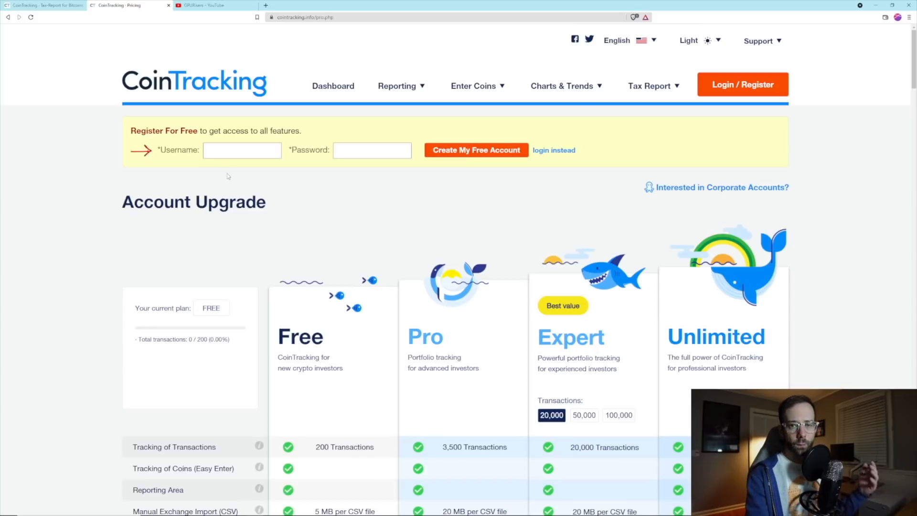
Open the How to Start a Mining Business playlist on the GPURisers channel and pause the intro video.
left_click(215, 6)
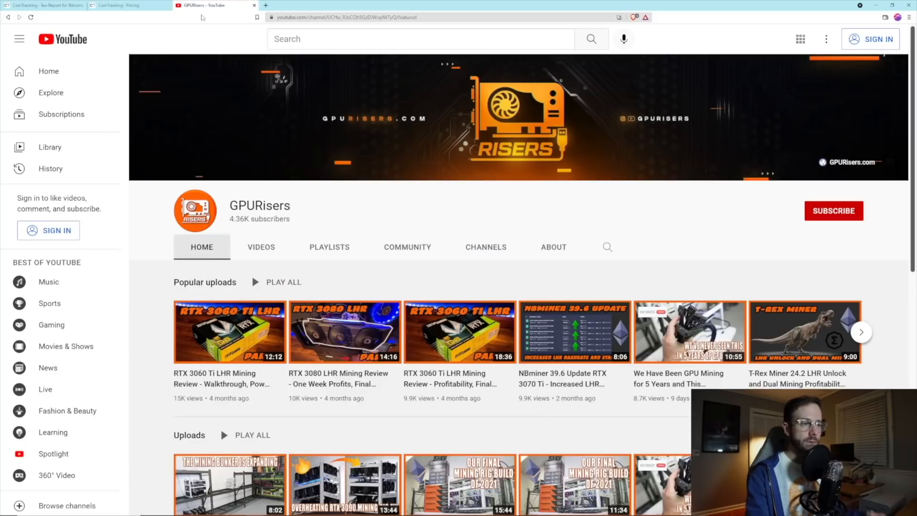
mouse_move(196, 23)
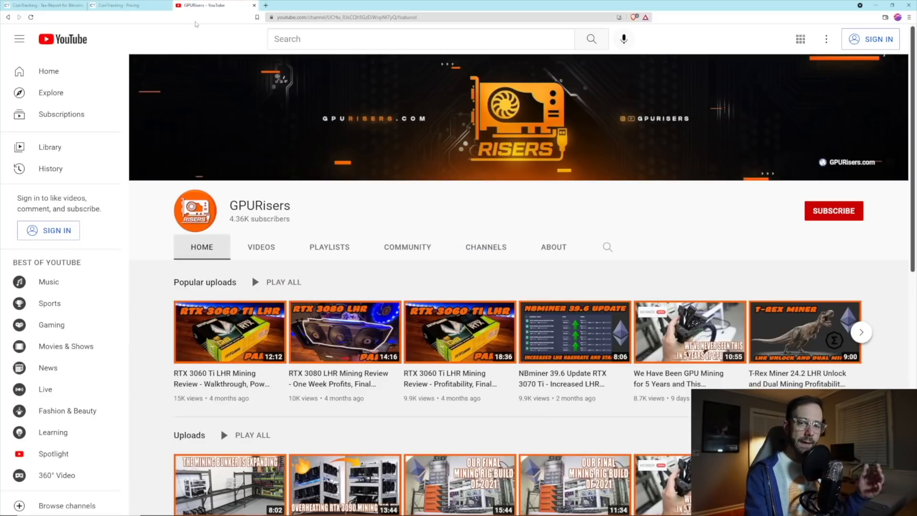
left_click(329, 247)
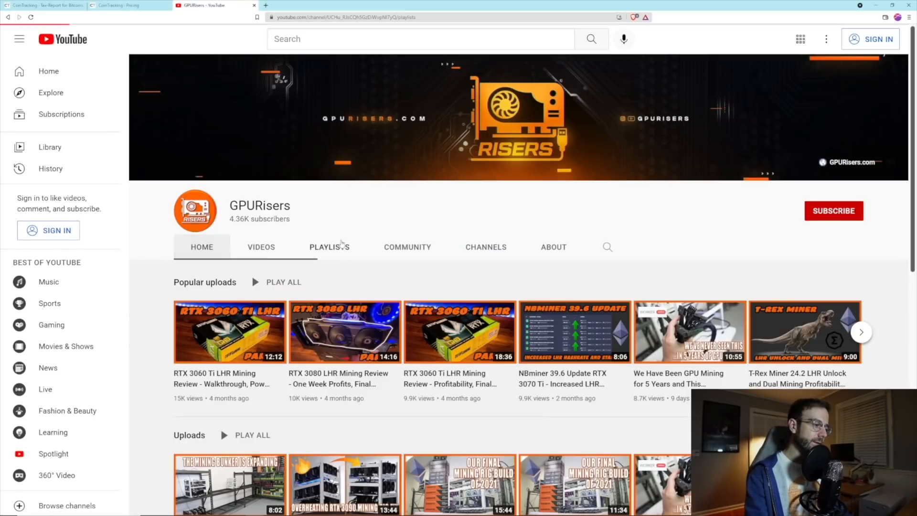
left_click(329, 247)
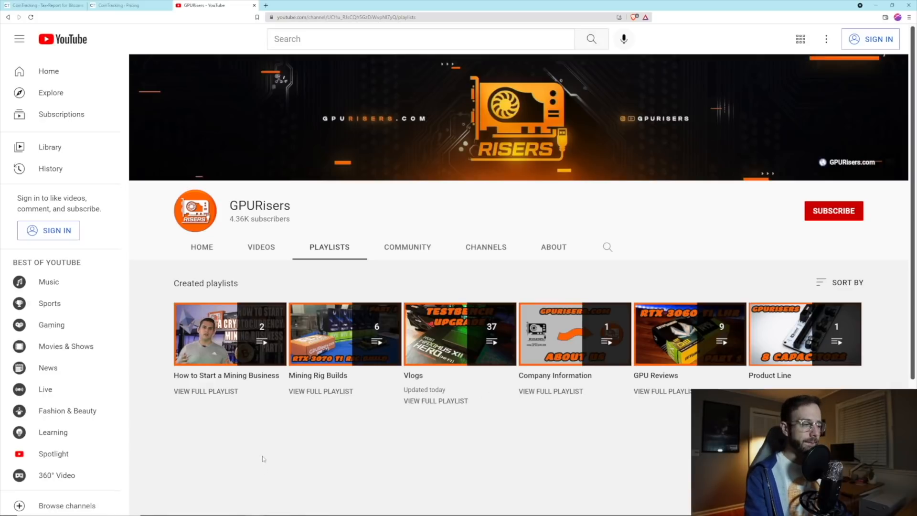
left_click(229, 333)
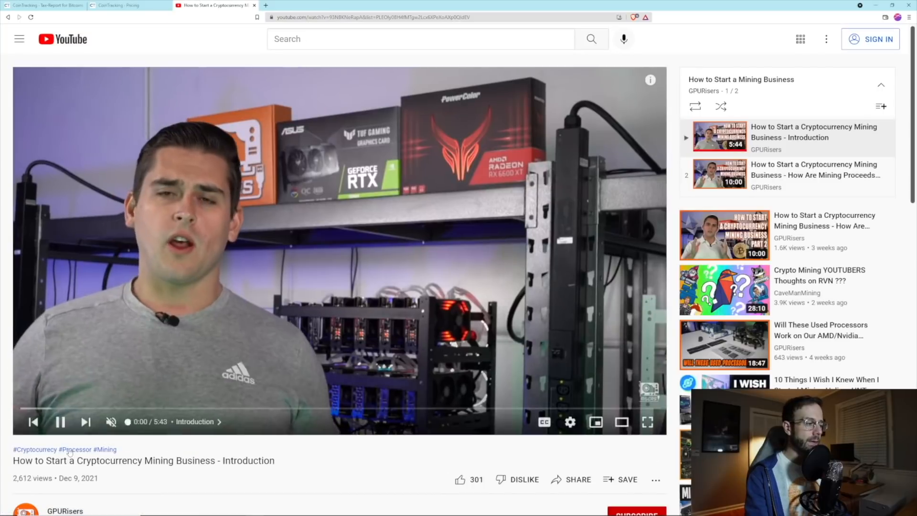
left_click(60, 422)
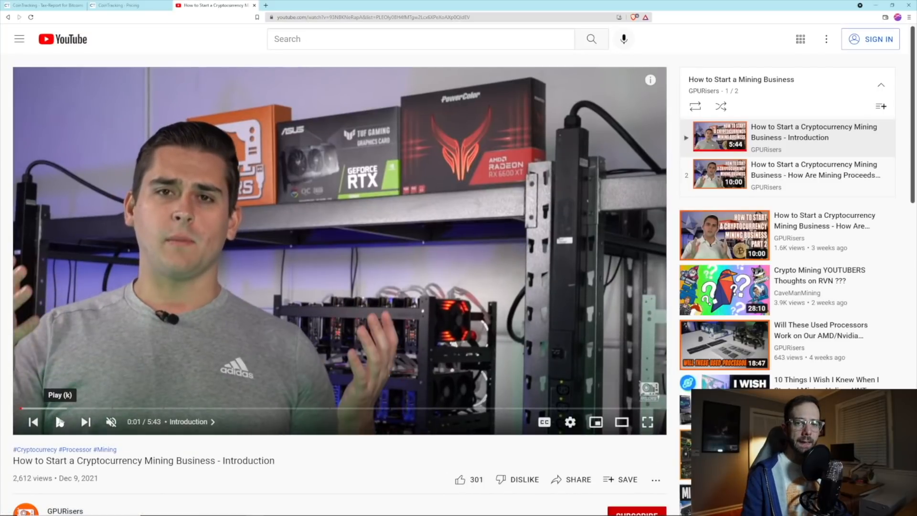